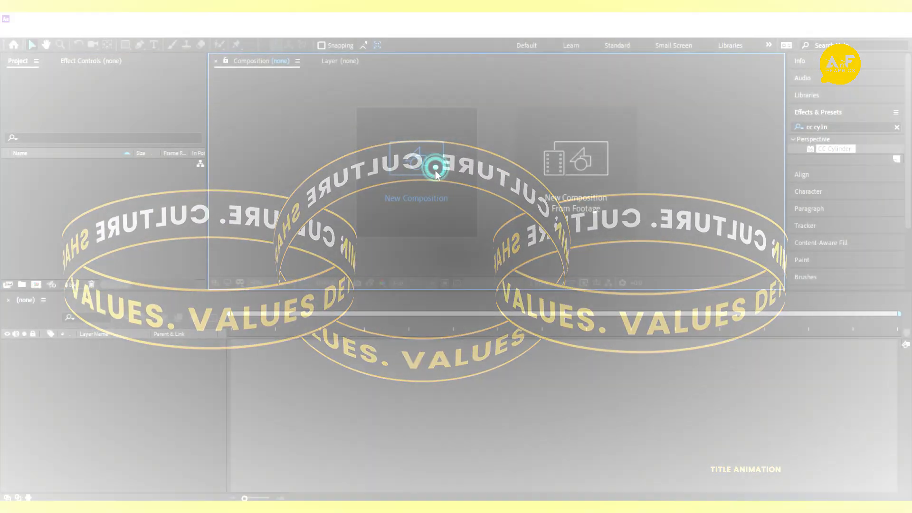
# Create a new 1920×1080, 25 fps composition called 'Text Edit'
pyautogui.click(416, 197)
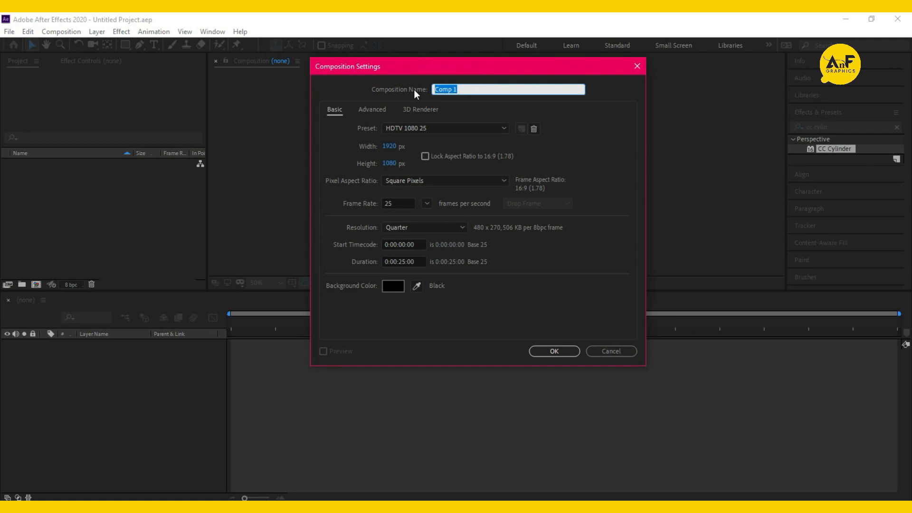
pyautogui.write('Text E')
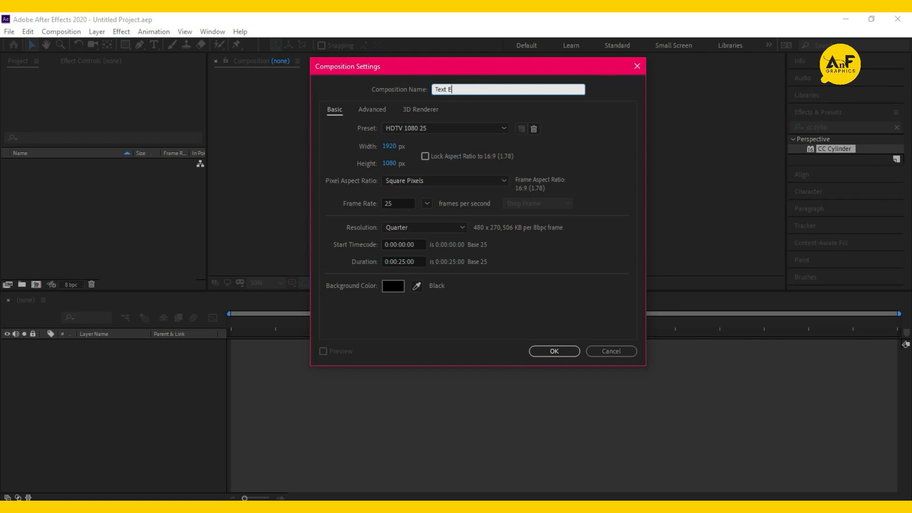
pyautogui.click(553, 351)
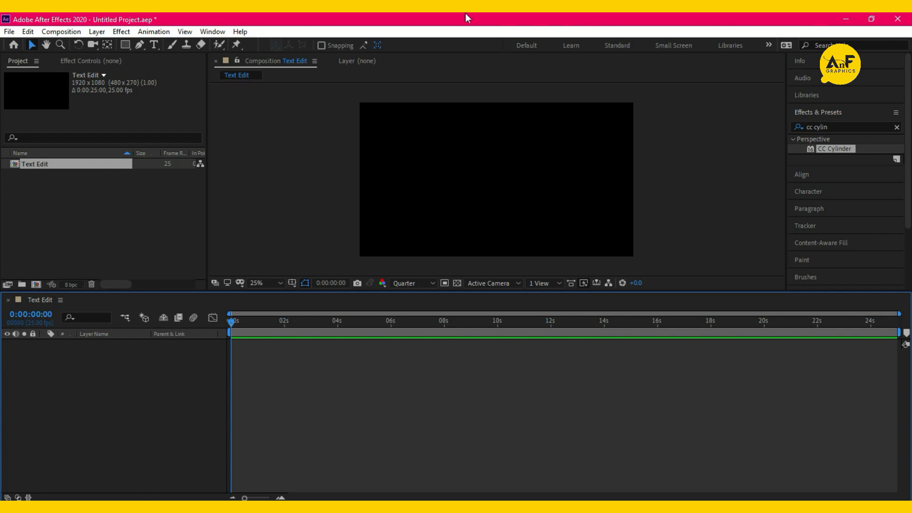
pyautogui.moveTo(215, 61)
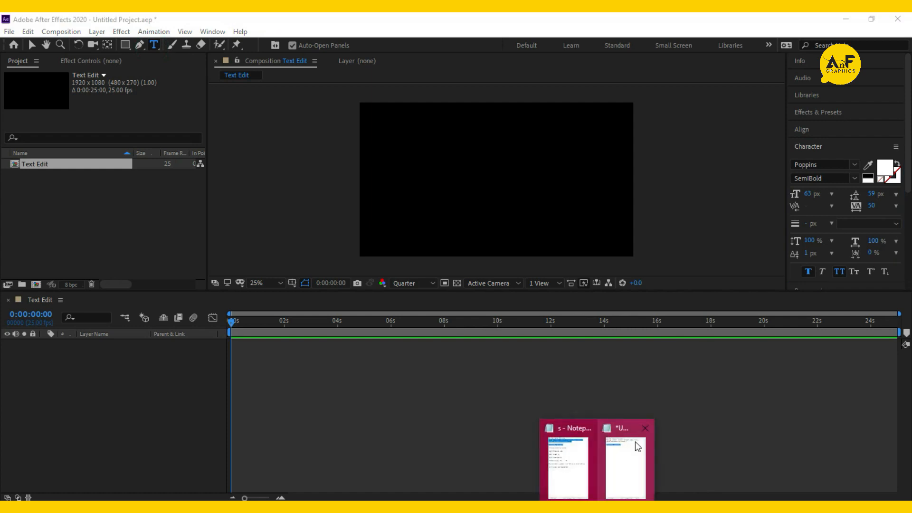
# Paste the culture-shapes-values slogan as text and colour selected words gold
pyautogui.click(621, 459)
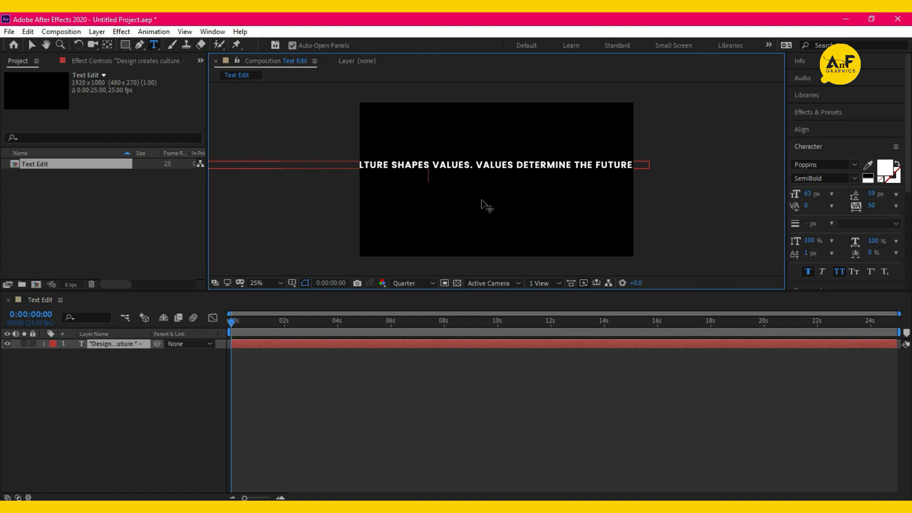
pyautogui.click(883, 171)
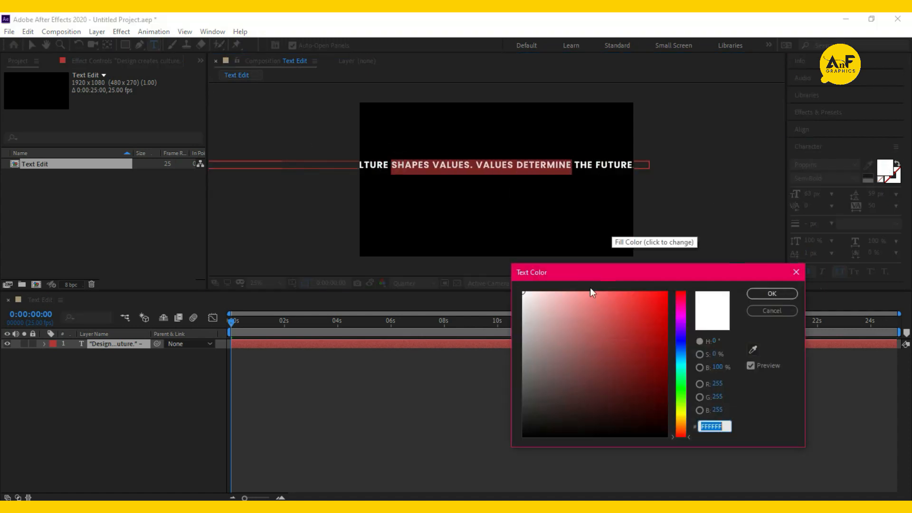
pyautogui.click(772, 293)
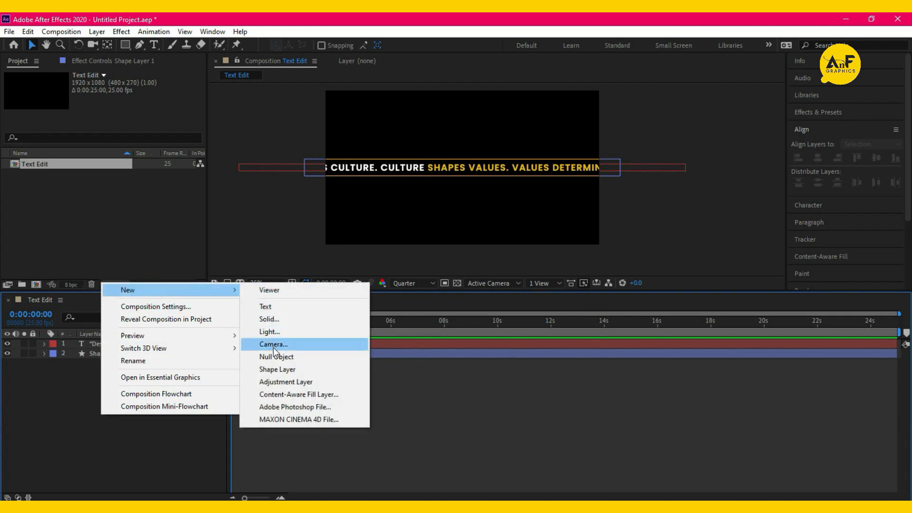
# Add a new solid layer coloured black to Text Edit
pyautogui.click(269, 318)
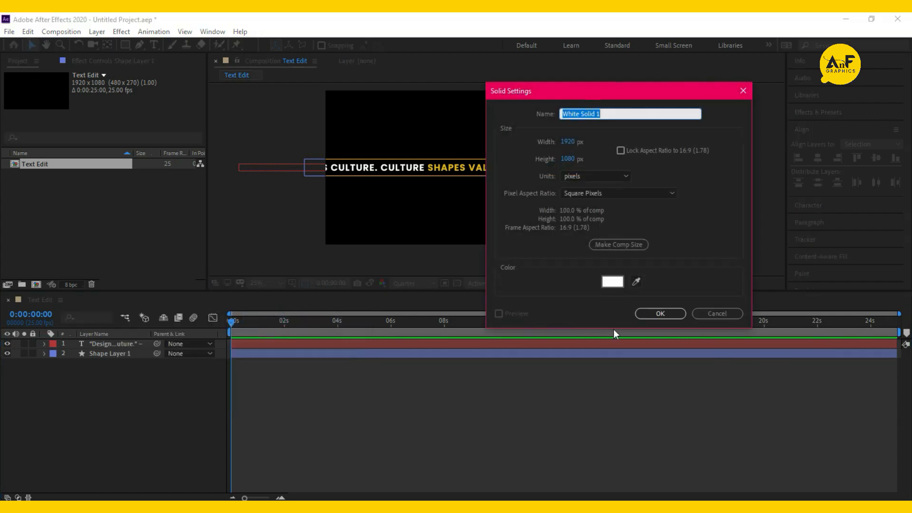
pyautogui.click(611, 282)
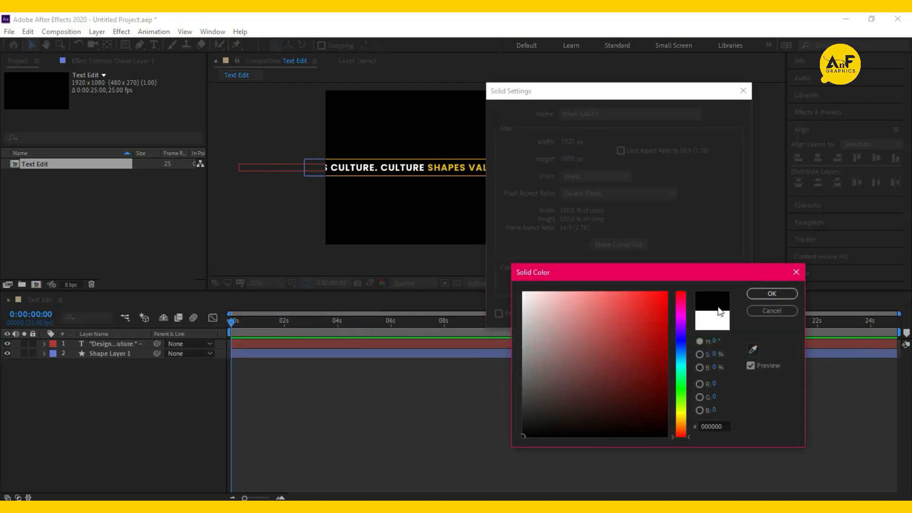
pyautogui.click(771, 293)
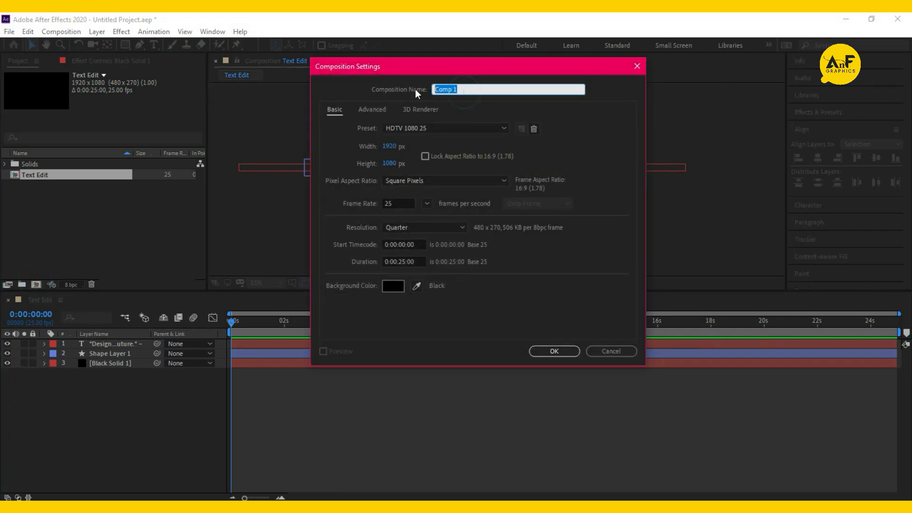
# Create the 'Text' composition and change Text Edit's height to 125 px
pyautogui.click(553, 350)
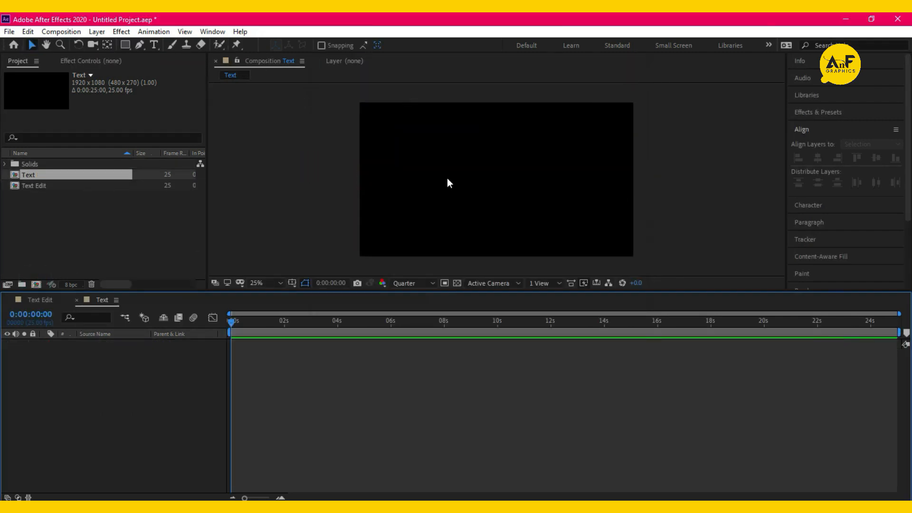
pyautogui.click(34, 185)
pyautogui.write('125')
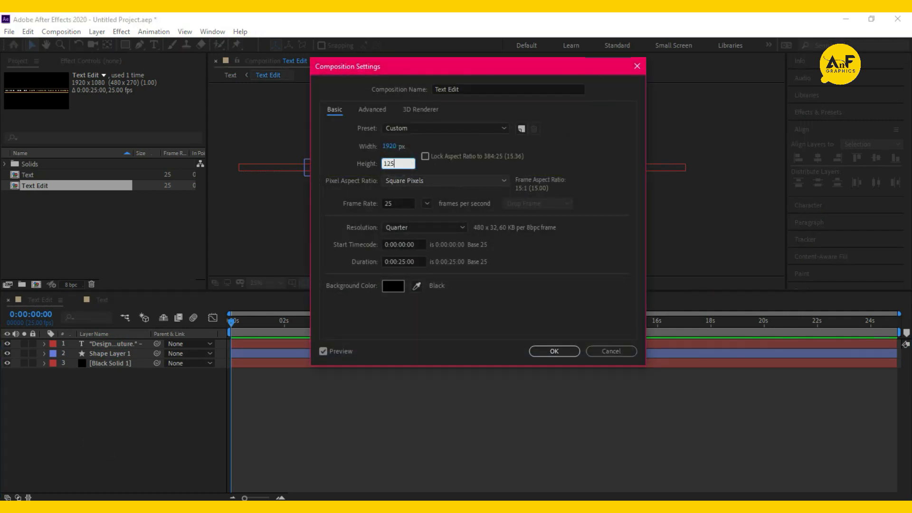
pyautogui.click(553, 351)
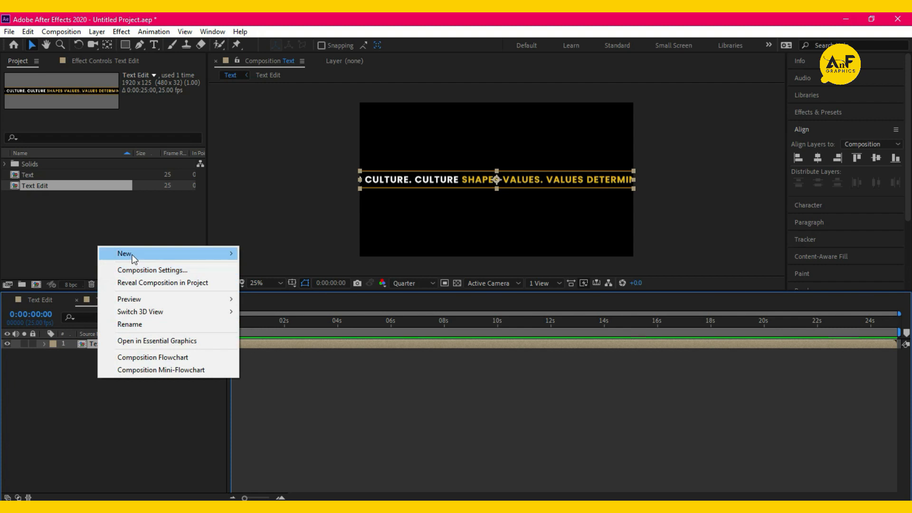
# Add an adjustment layer and apply the Motion Tile effect found by searching 'motio'
pyautogui.click(125, 253)
pyautogui.write('cc cylin')
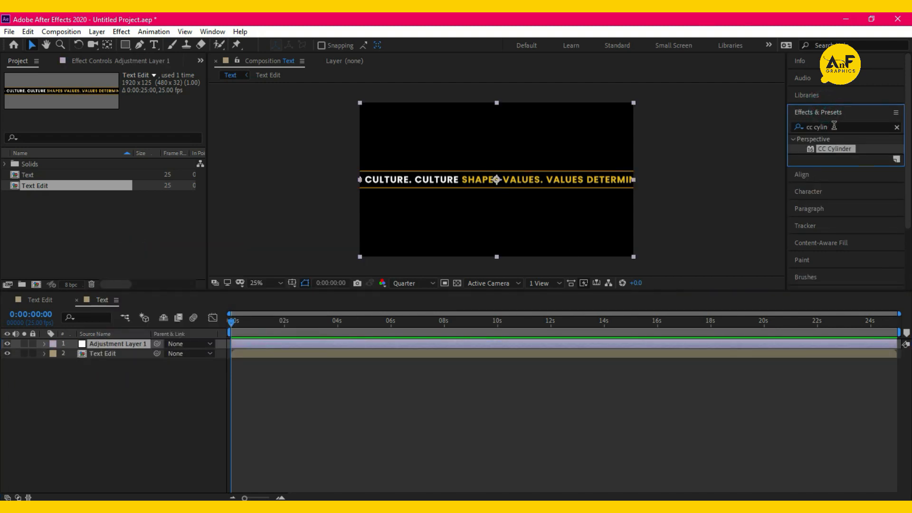
pyautogui.write('motio')
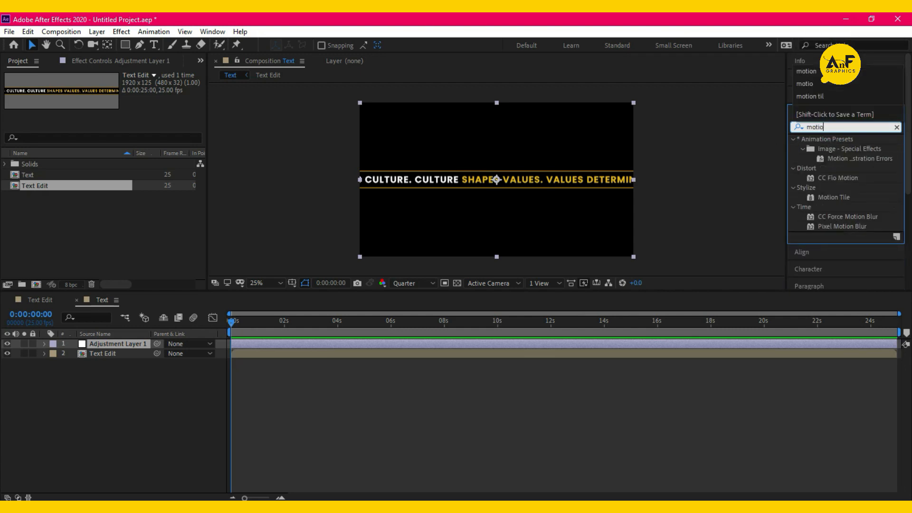
pyautogui.click(833, 197)
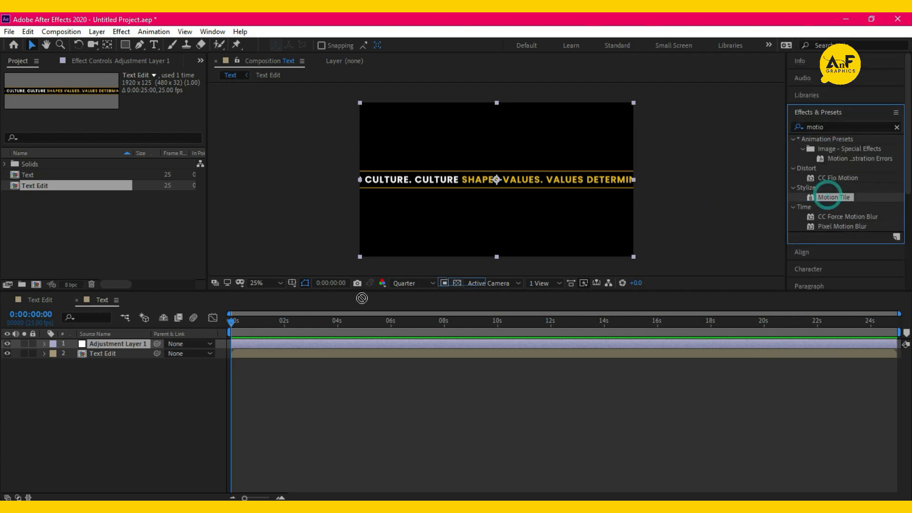
pyautogui.doubleClick(833, 197)
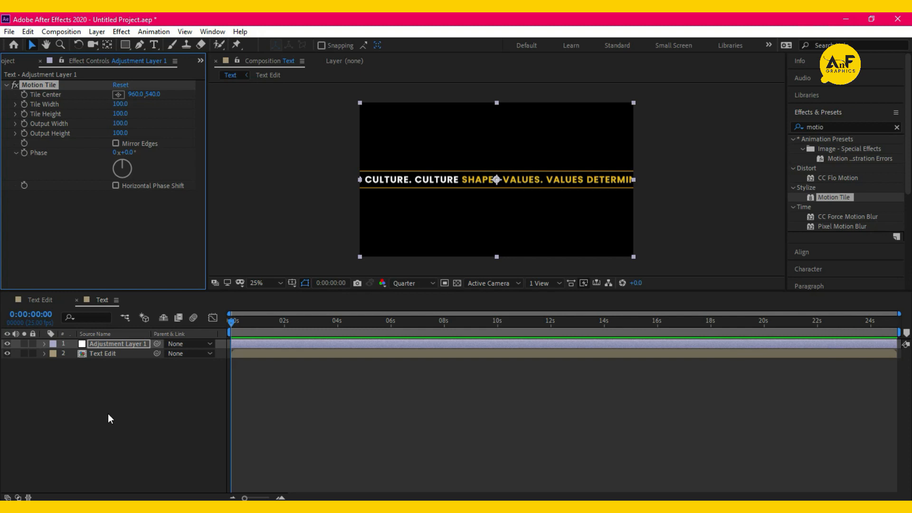
pyautogui.moveTo(29, 122)
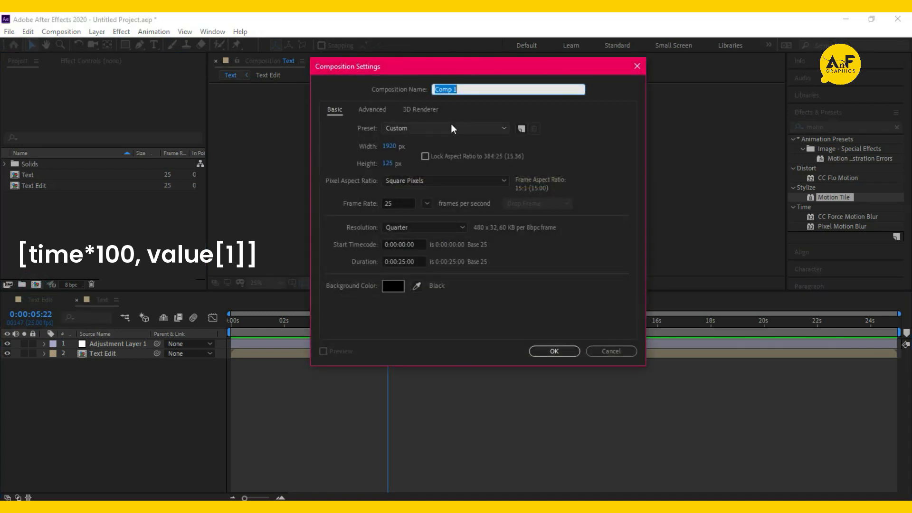
# Create the 1920×1080 'Final Comp' composition and select the Text comp
pyautogui.write('Final C')
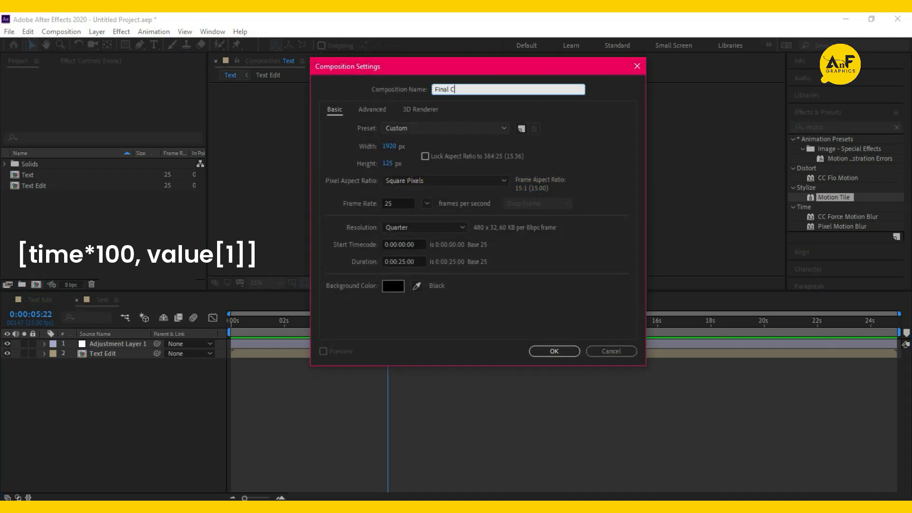
pyautogui.write('omp')
pyautogui.click(398, 162)
pyautogui.write('1080')
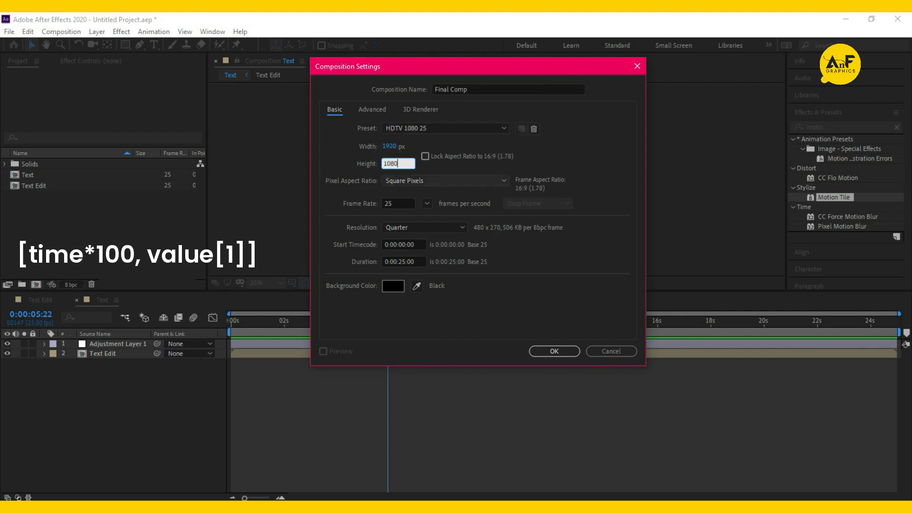
pyautogui.click(553, 351)
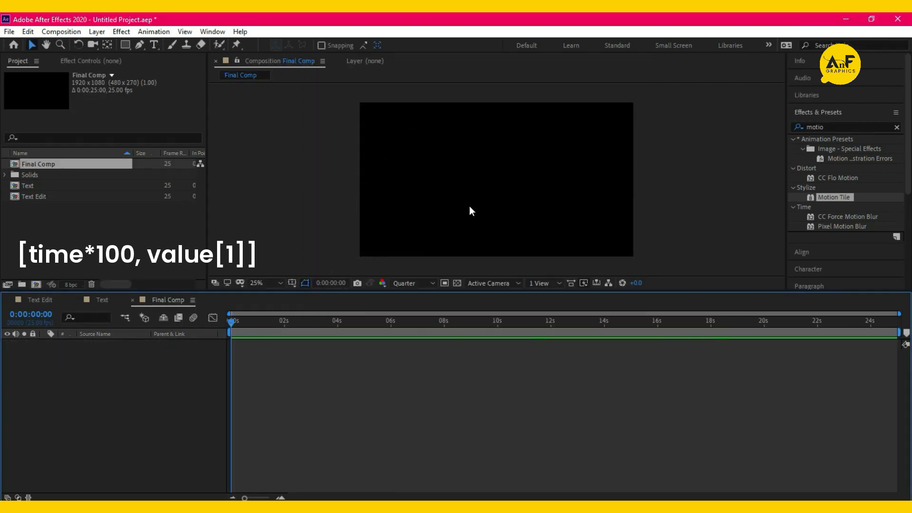
pyautogui.click(28, 185)
pyautogui.write('cc')
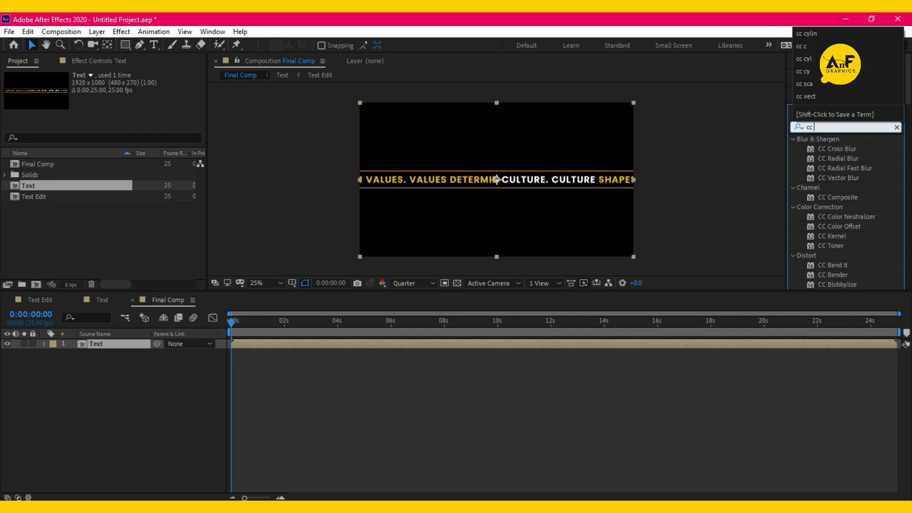
# Apply CC Cylinder to the Text layer, tilt Rotation X 21°, Specular 80
pyautogui.write('ylin')
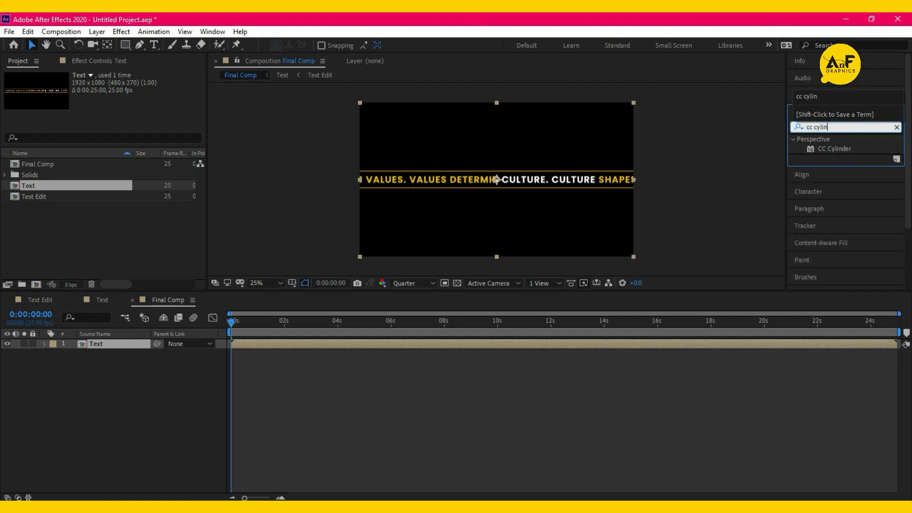
pyautogui.doubleClick(834, 148)
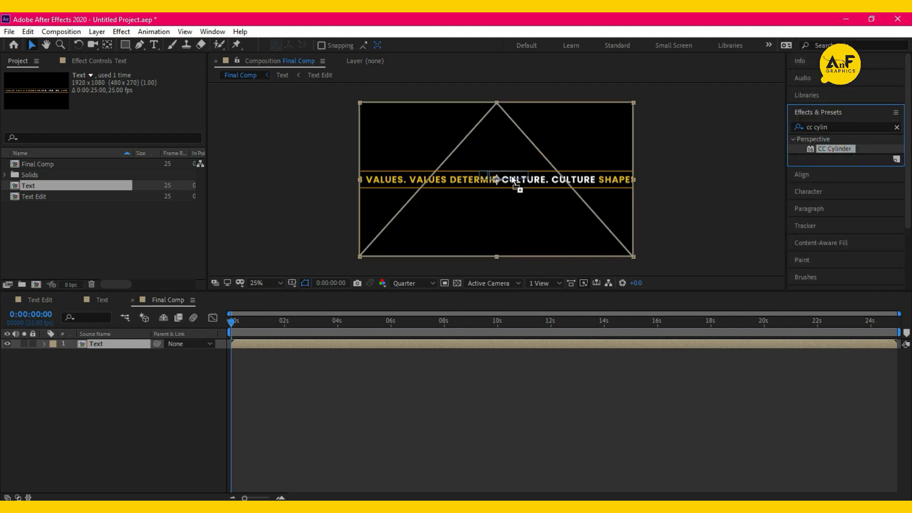
pyautogui.doubleClick(833, 148)
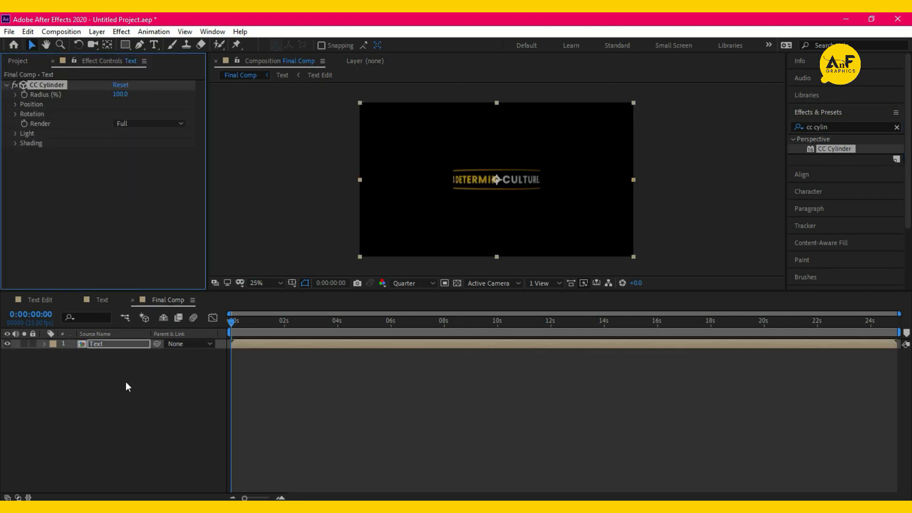
pyautogui.moveTo(12, 124)
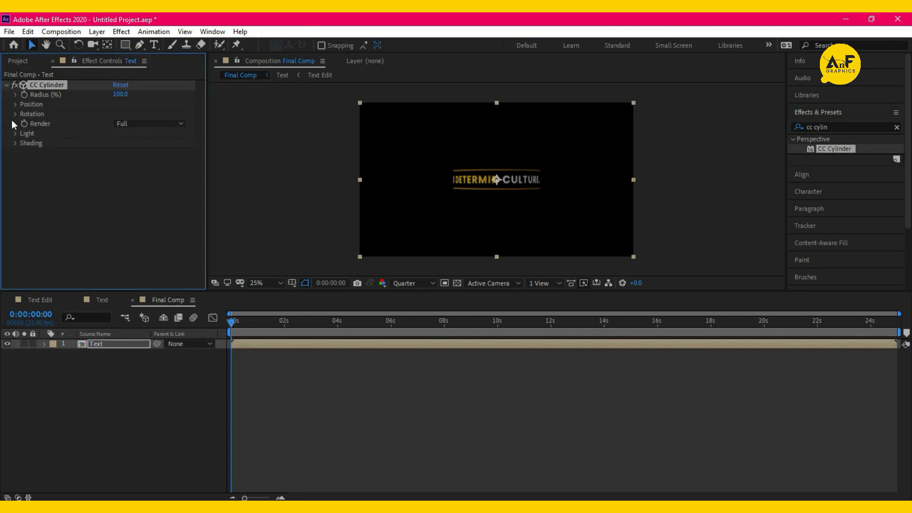
pyautogui.click(15, 114)
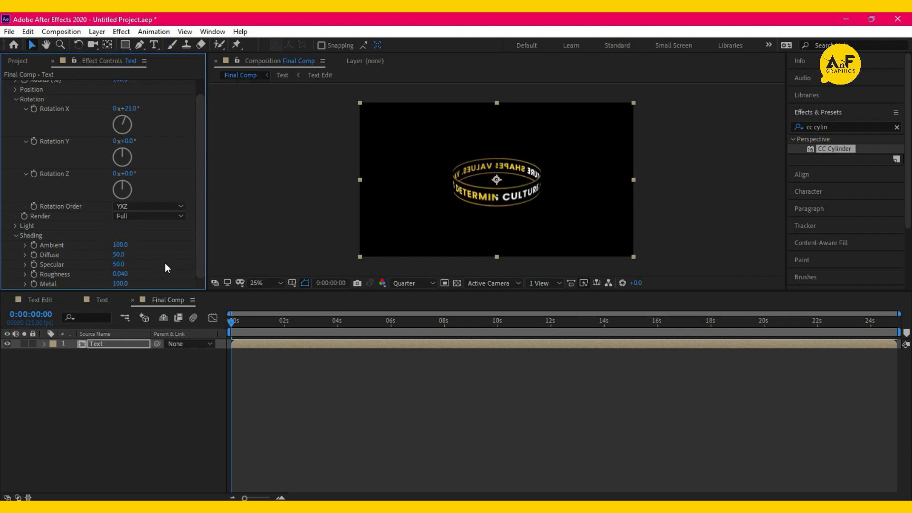
pyautogui.doubleClick(119, 264)
pyautogui.write('80')
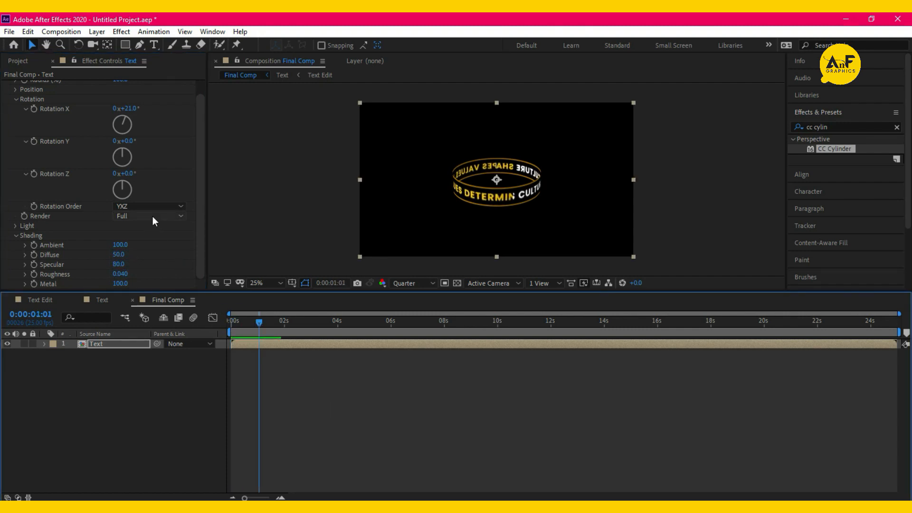
pyautogui.click(149, 216)
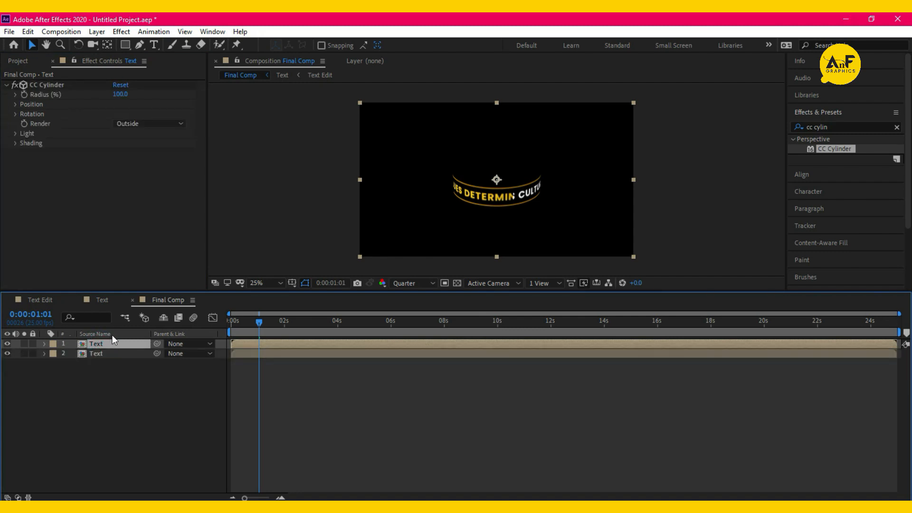
# Set a duplicated ring layer's CC Cylinder Render to Inside
pyautogui.click(148, 124)
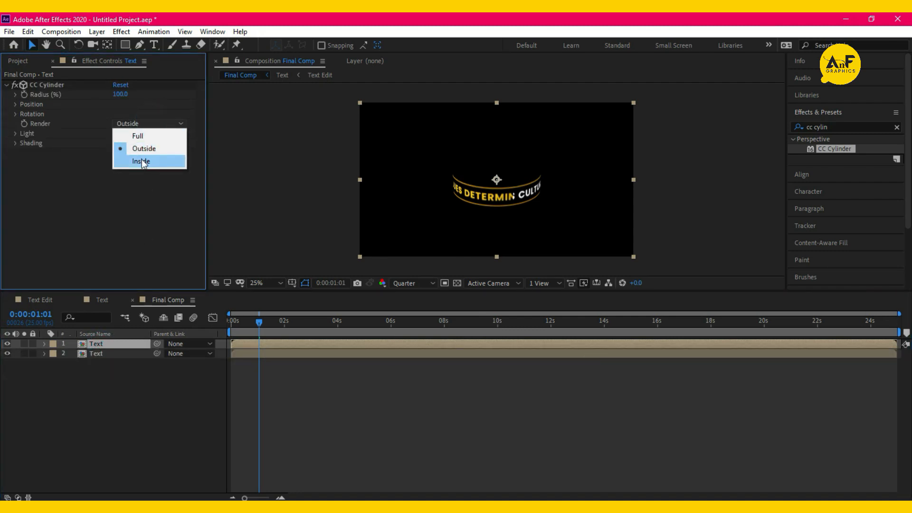
pyautogui.click(141, 161)
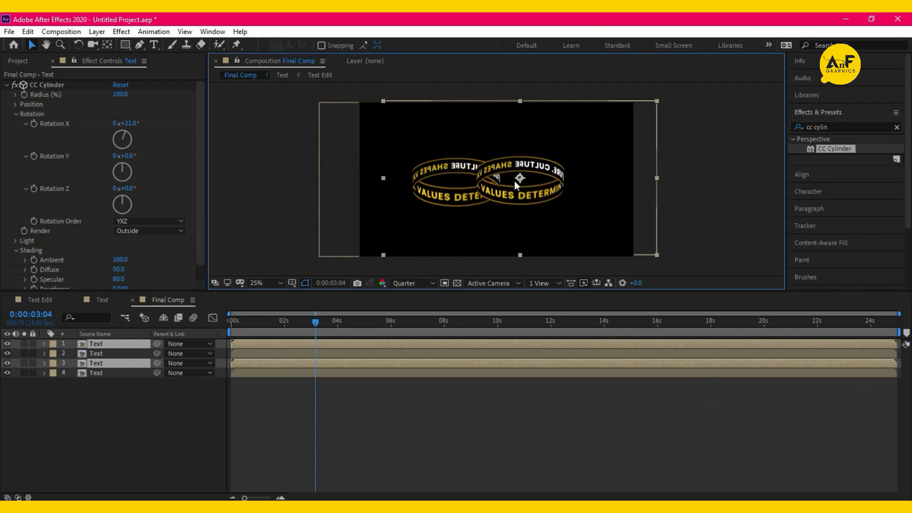
# Switch the fourth Text layer's CC Cylinder Render to Inside and select all four layers
pyautogui.click(17, 114)
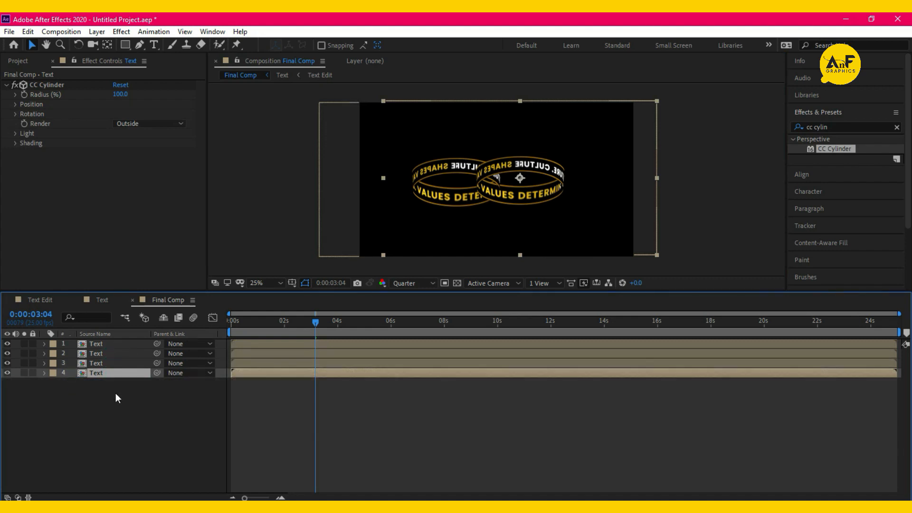
pyautogui.click(627, 262)
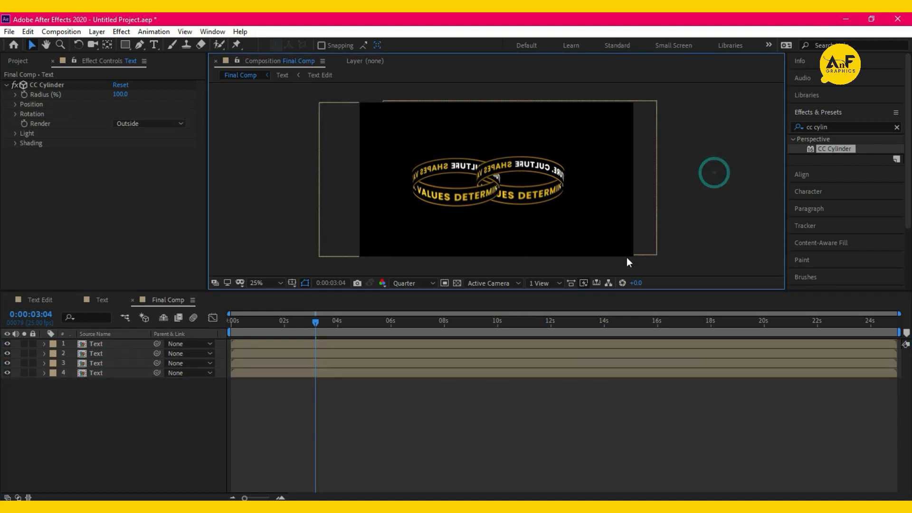
pyautogui.click(149, 123)
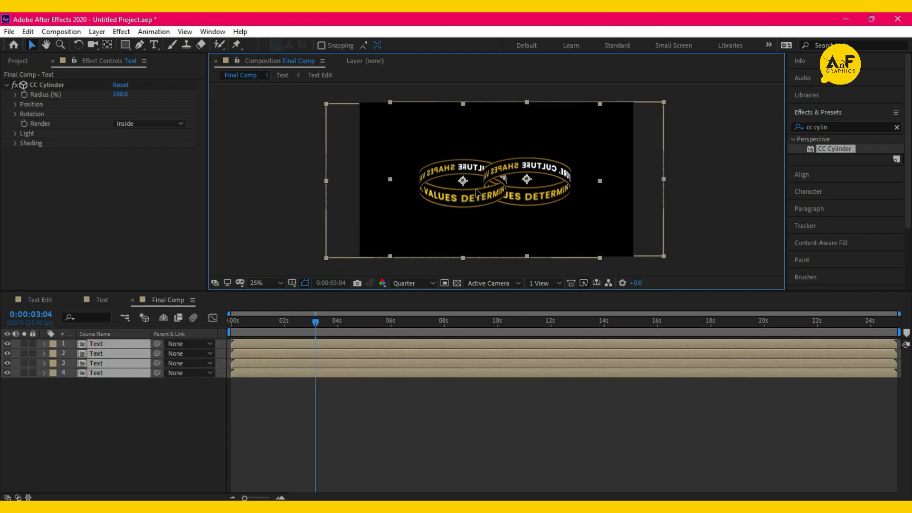